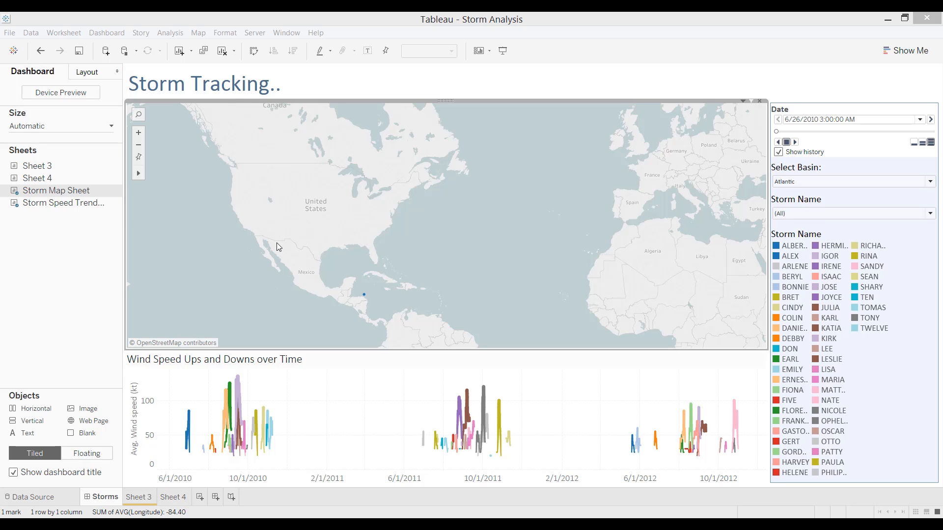
mouse_move(374, 296)
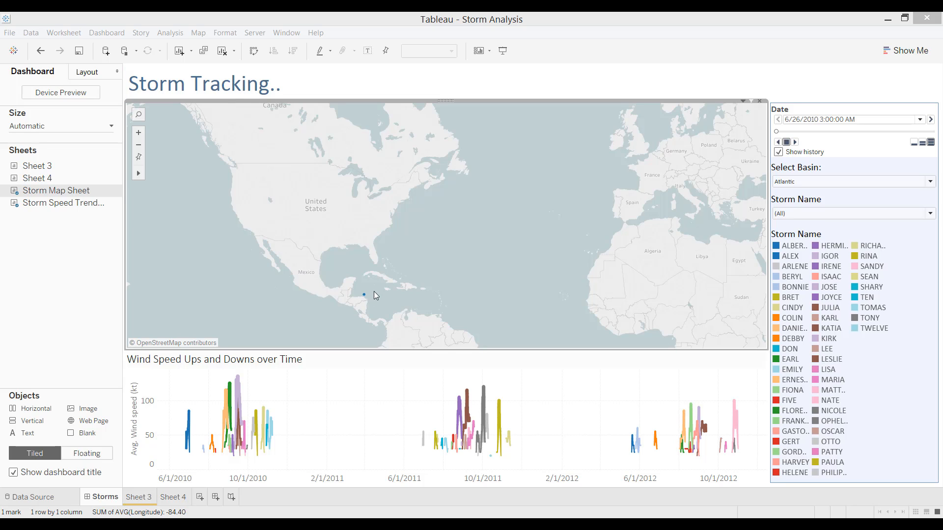
mouse_move(363, 296)
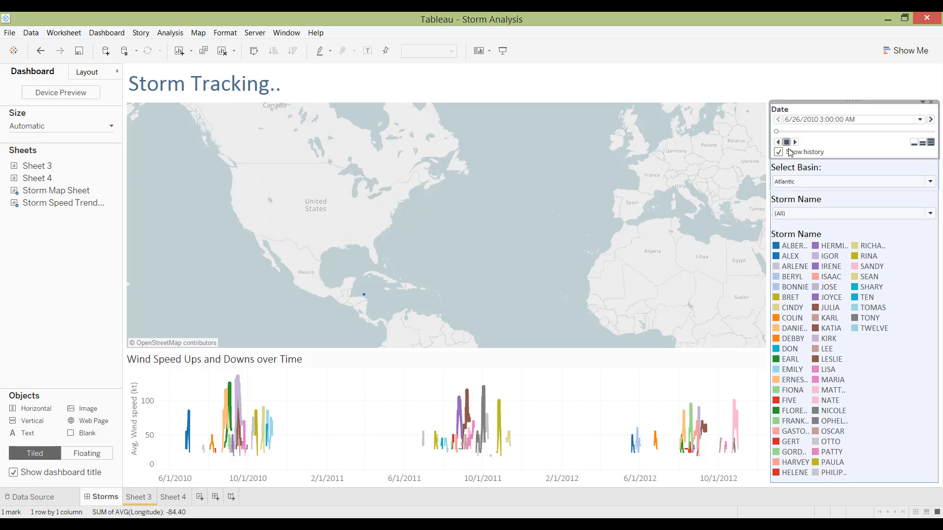
mouse_move(840, 144)
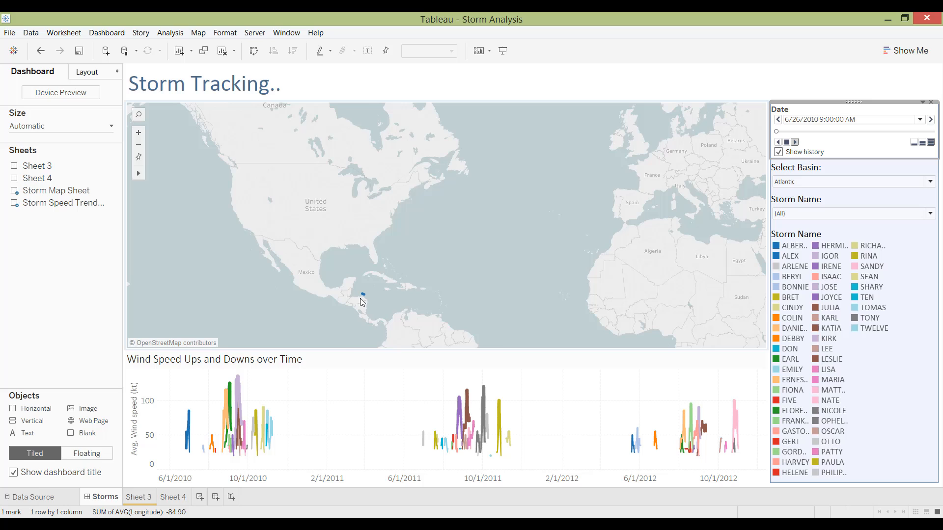
mouse_move(346, 295)
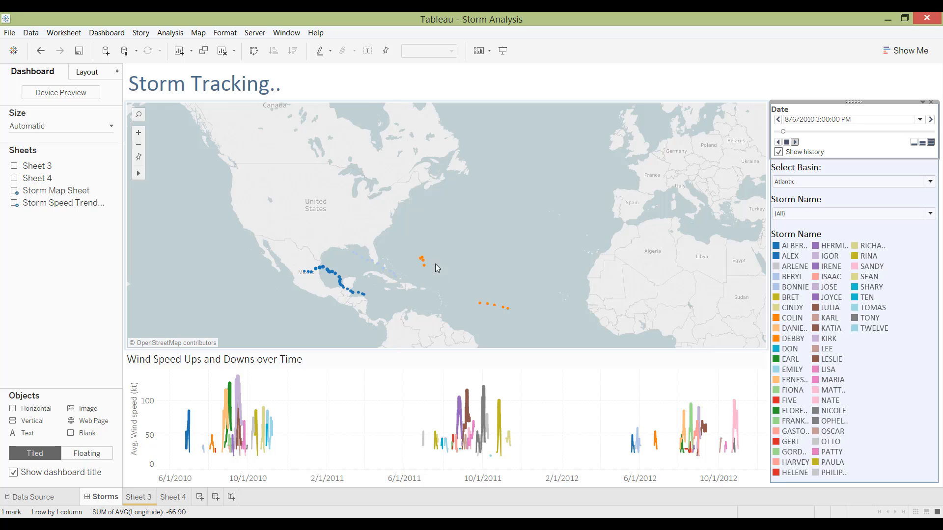
Play the dashboard's Date page control so storm paths animate up to 8/6/2010
left_click(424, 258)
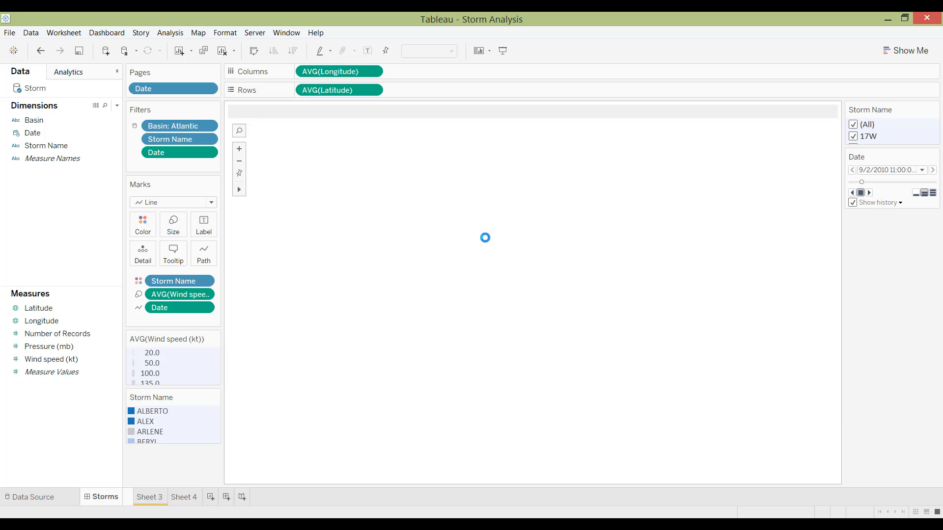
Switch to the Storm Map Sheet, play its YEAR(Date) pages from 2010 to 2012, then stop playback
left_click(156, 497)
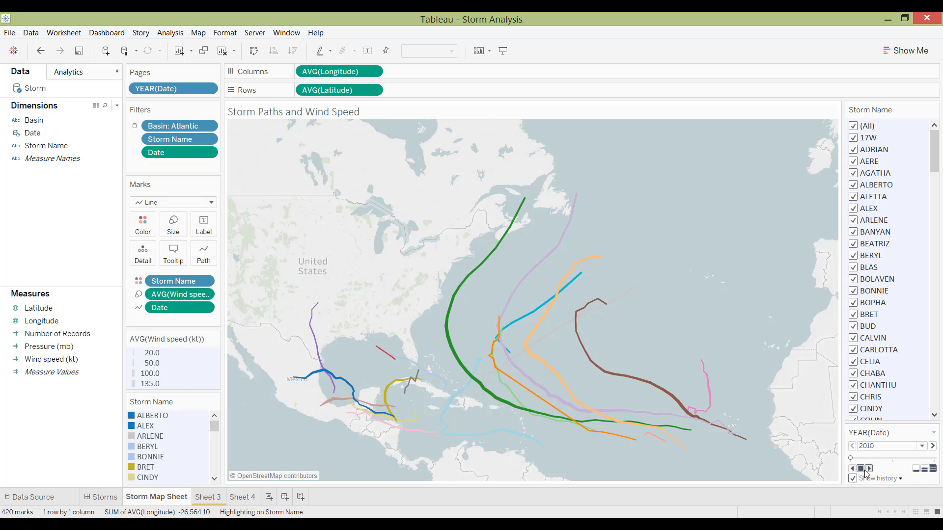
left_click(870, 468)
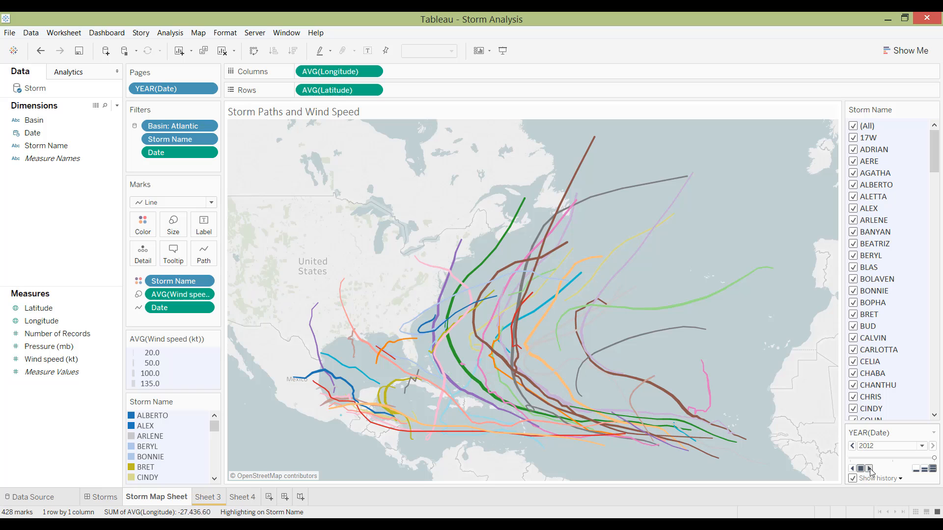
left_click(852, 446)
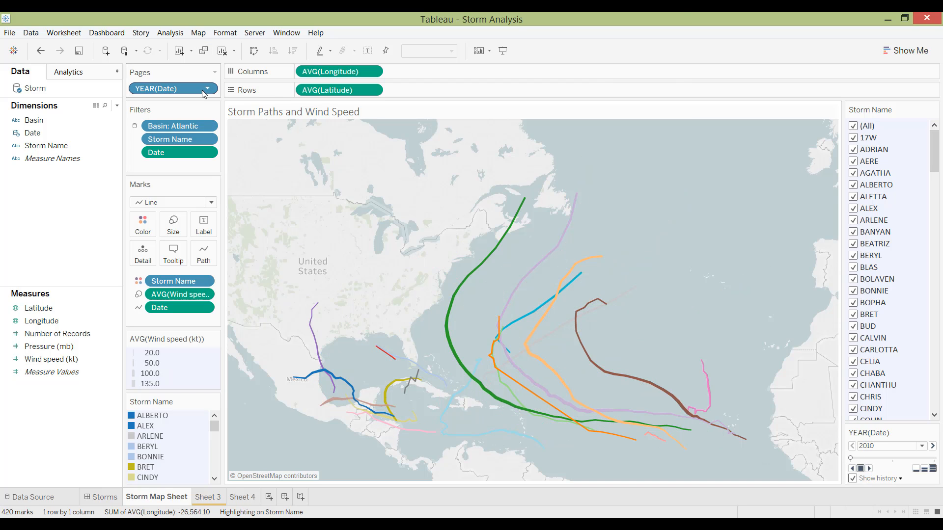
Change the Pages date field to Month and start playback from June 2010
left_click(208, 88)
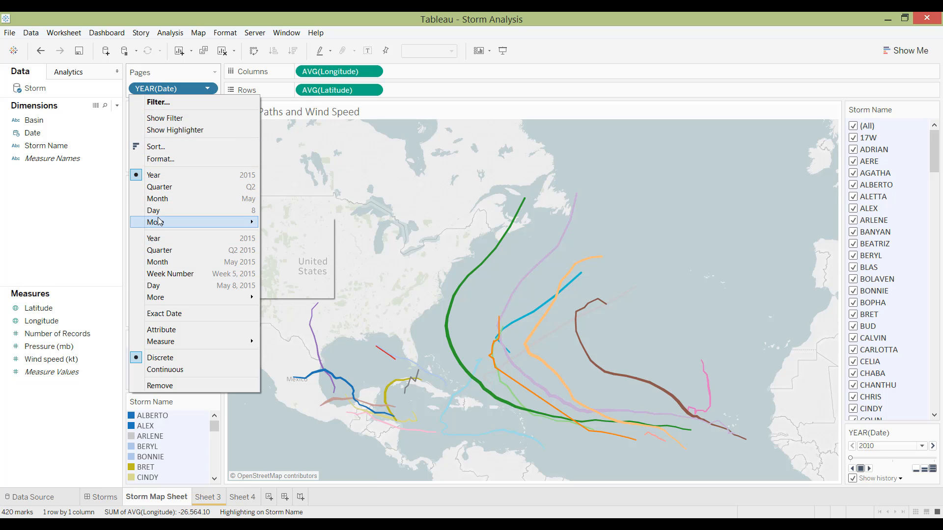
mouse_move(168, 266)
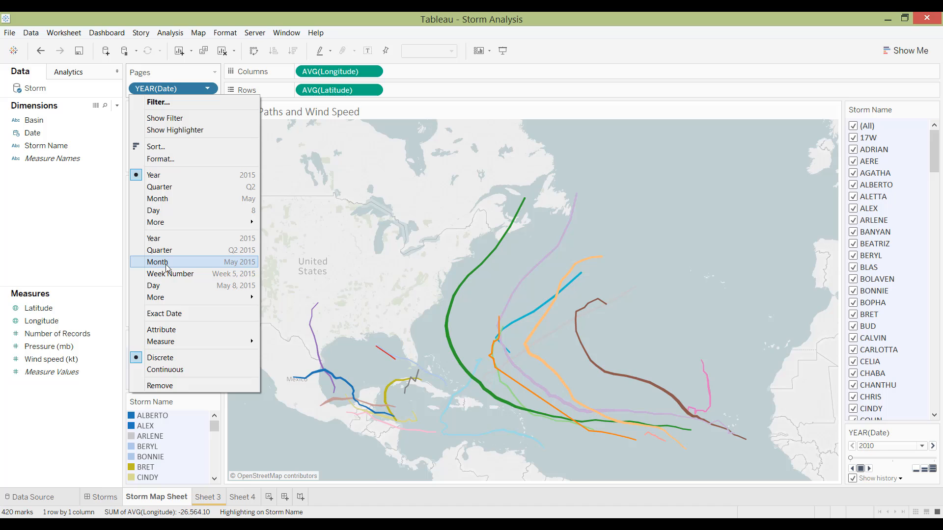
left_click(158, 261)
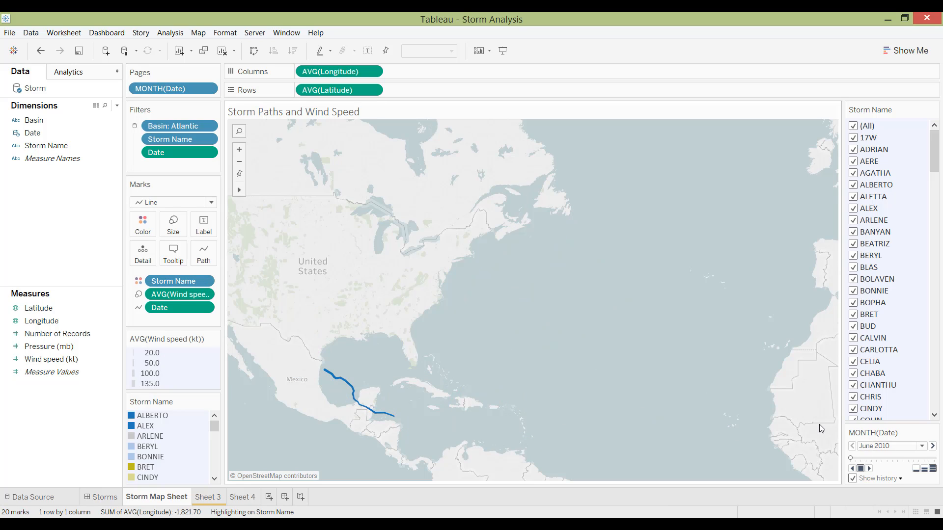
left_click(868, 468)
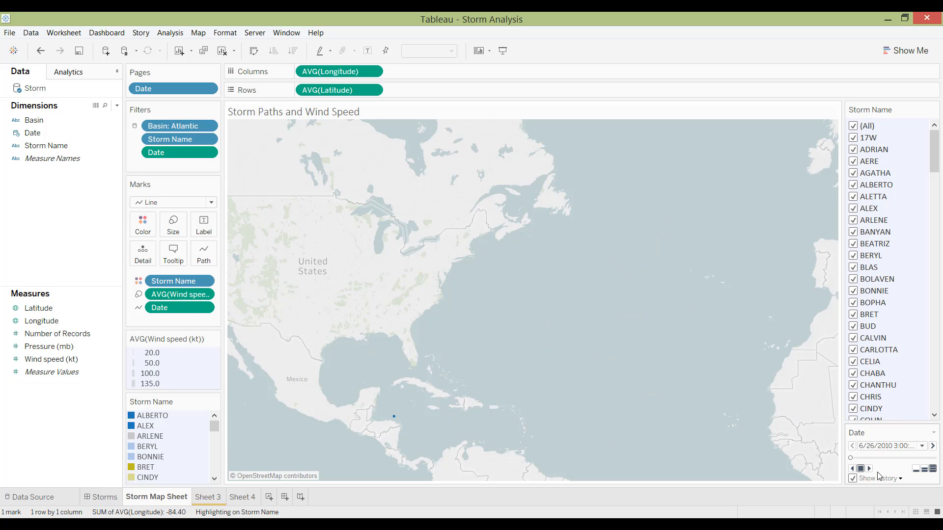
Step the exact-Date page control forward to 6/26/2010 9:00 AM
left_click(868, 469)
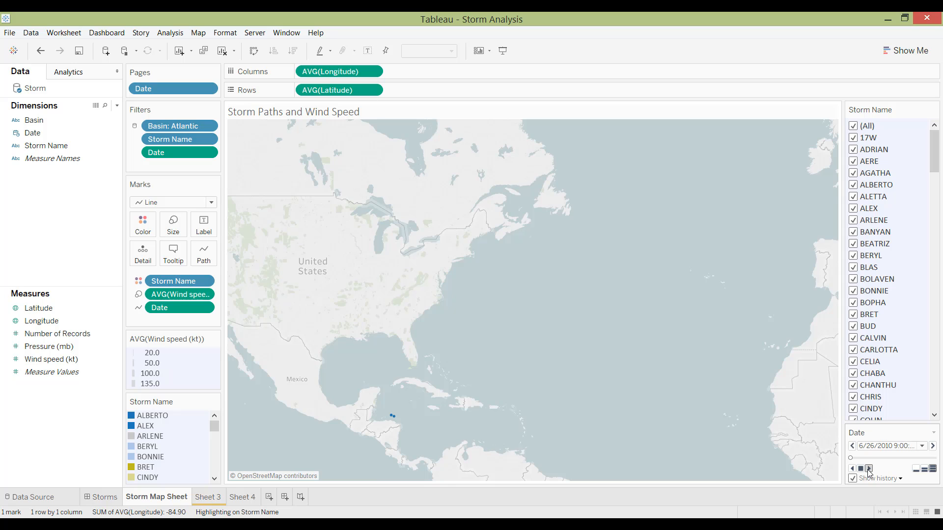